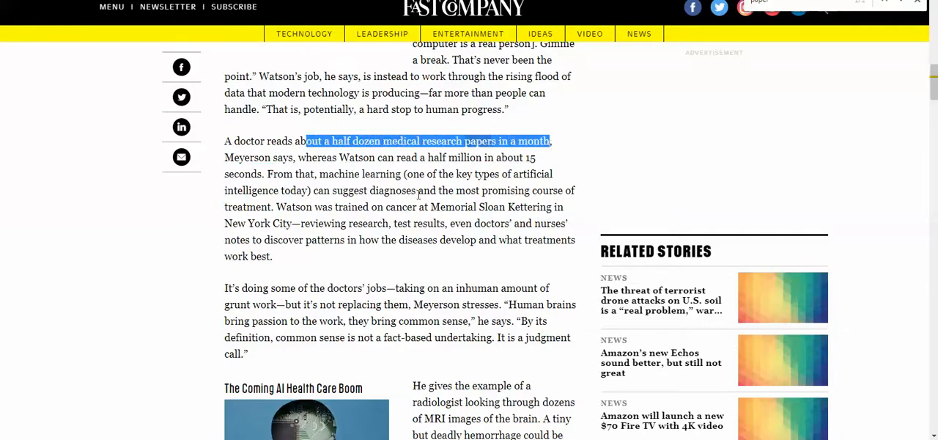
pyautogui.moveTo(418, 243)
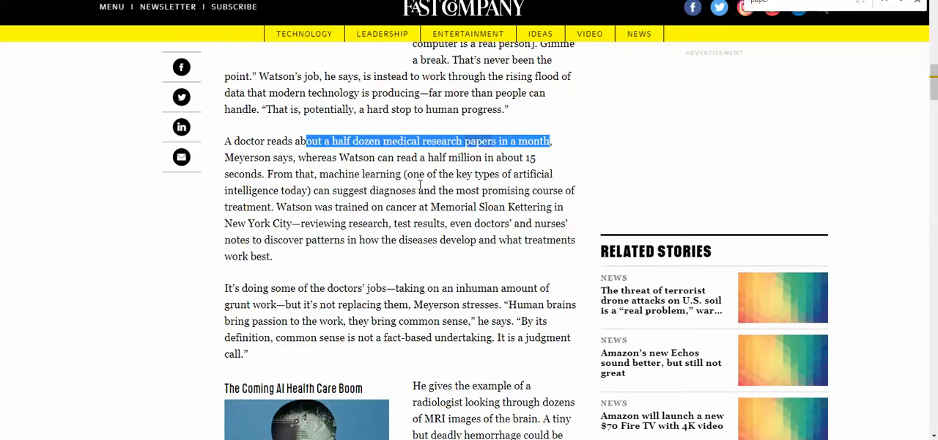
# Step: Select the article sentence 'read a half million in about 15 seconds'
pyautogui.scroll(3)
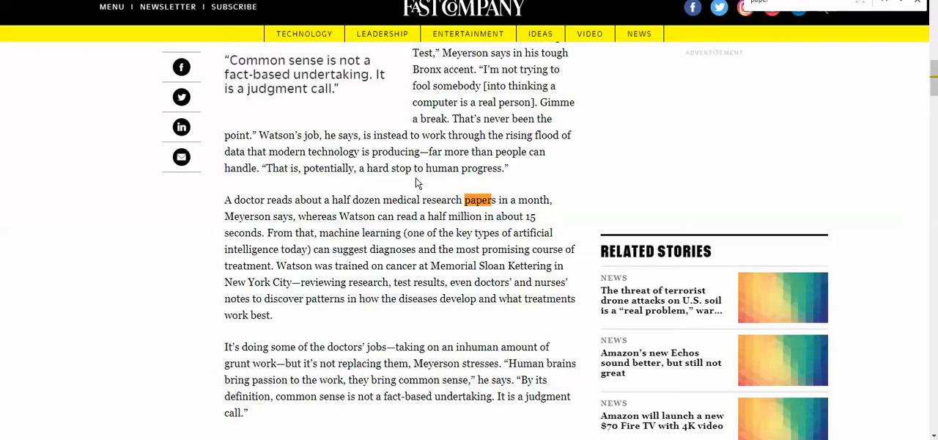
pyautogui.scroll(-3)
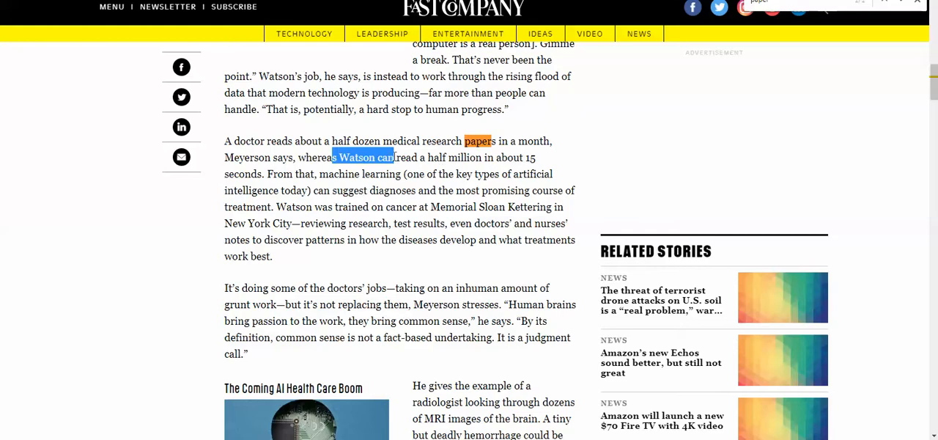
pyautogui.moveTo(332, 157); pyautogui.dragTo(539, 157)
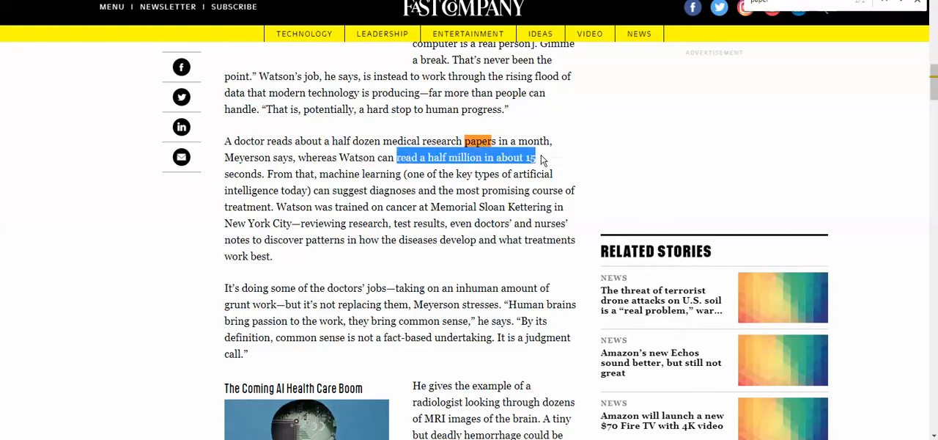
pyautogui.moveTo(536, 157); pyautogui.dragTo(285, 174)
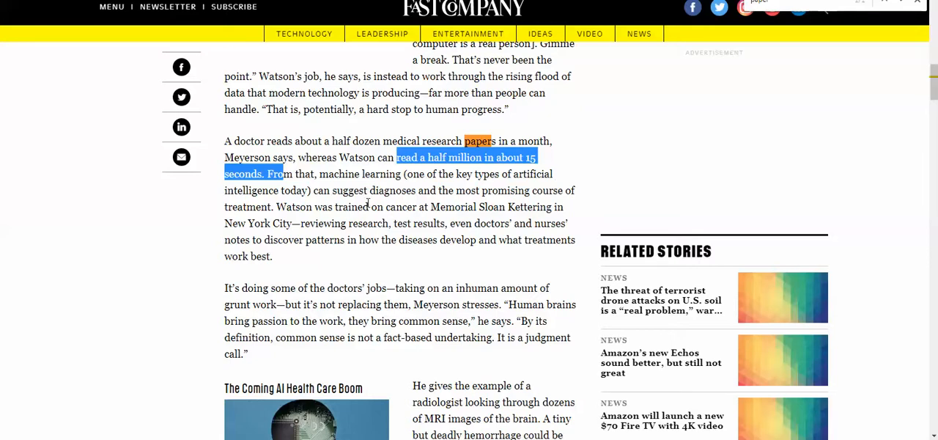
pyautogui.moveTo(366, 202)
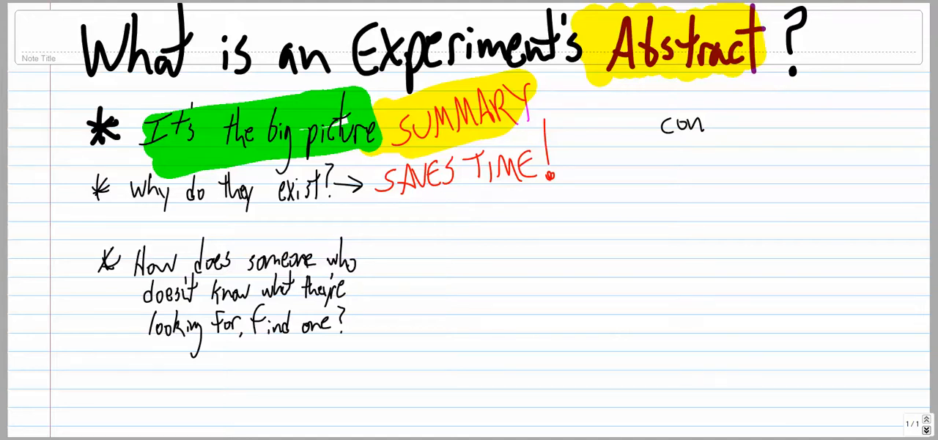
# Step: Highlight and bracket the abstract question, arrow it to 'natural', and begin a bees search
pyautogui.moveTo(110, 264); pyautogui.dragTo(205, 264)
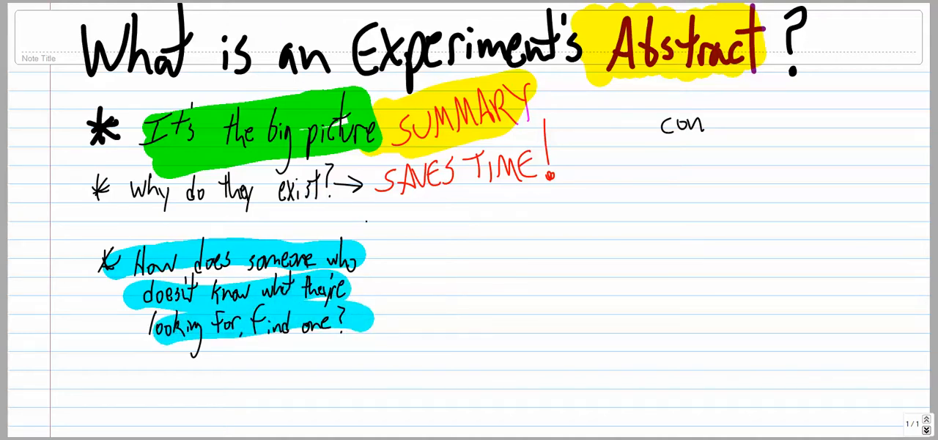
pyautogui.moveTo(374, 224); pyautogui.dragTo(374, 348)
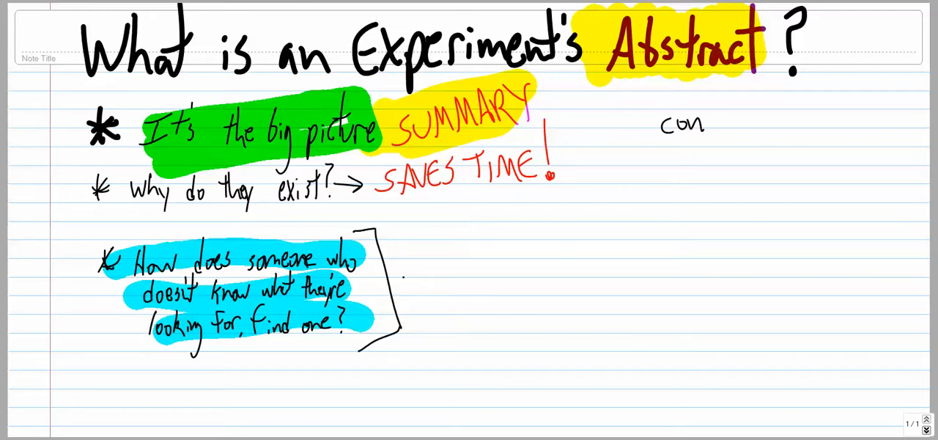
pyautogui.moveTo(396, 271); pyautogui.dragTo(440, 264)
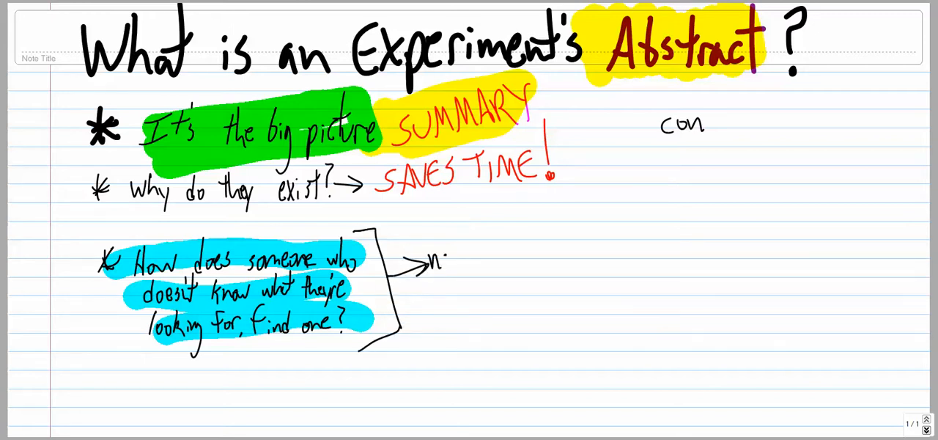
pyautogui.write('natural')
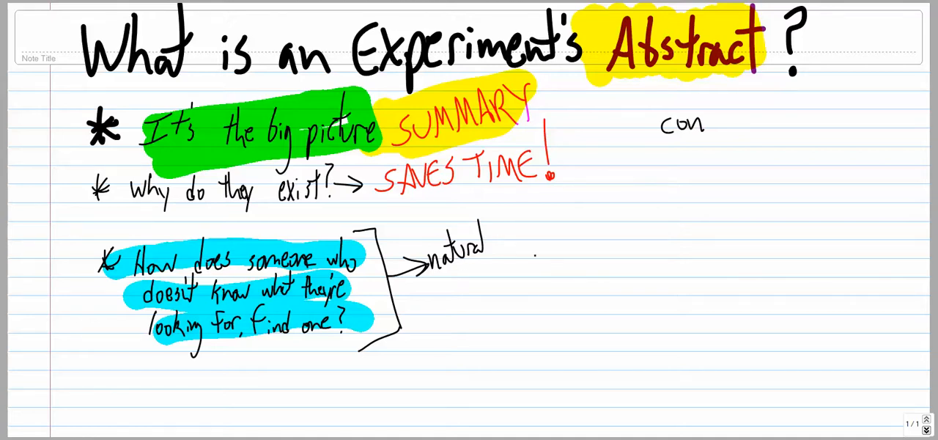
pyautogui.write('be')
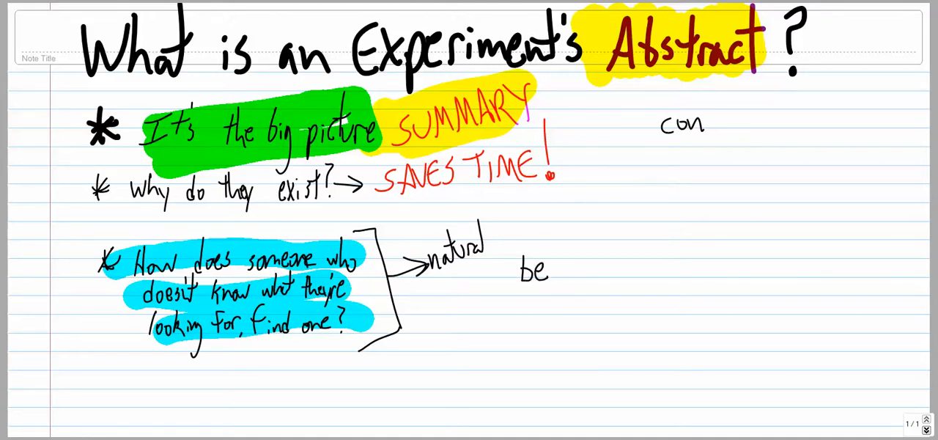
pyautogui.write('bees sec')
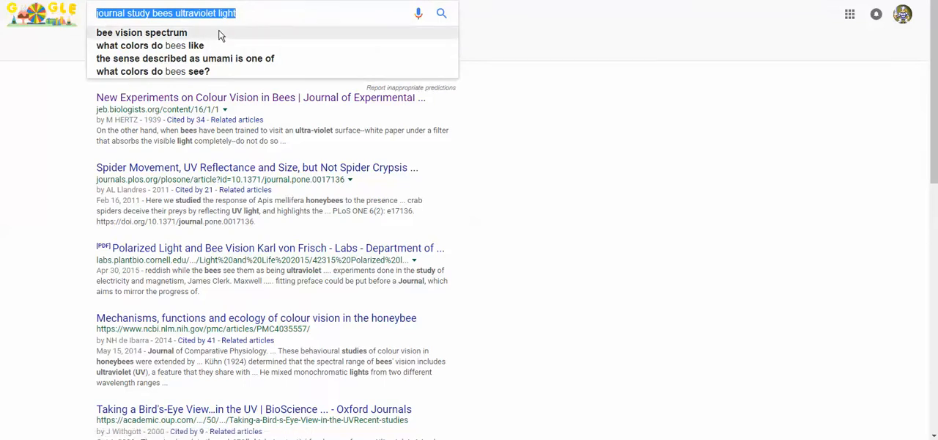
# Step: Deselect the bees ultraviolet light query and select the word 'journal' in it
pyautogui.click(142, 32)
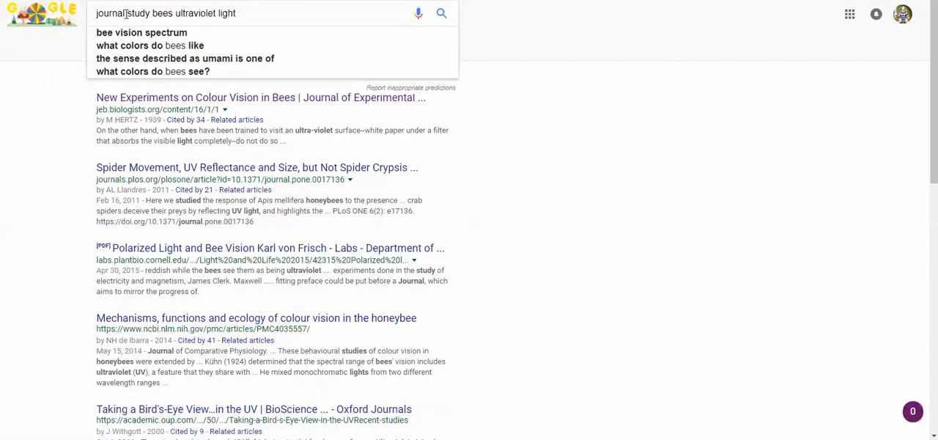
pyautogui.doubleClick(110, 13)
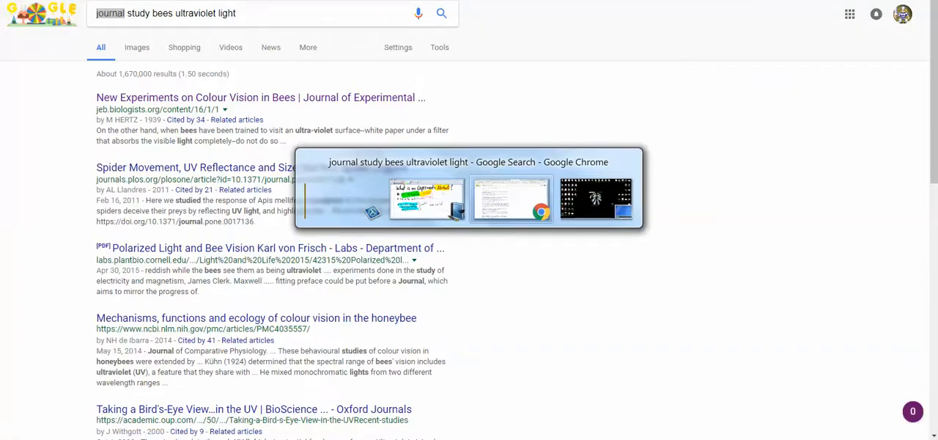
pyautogui.moveTo(464, 106)
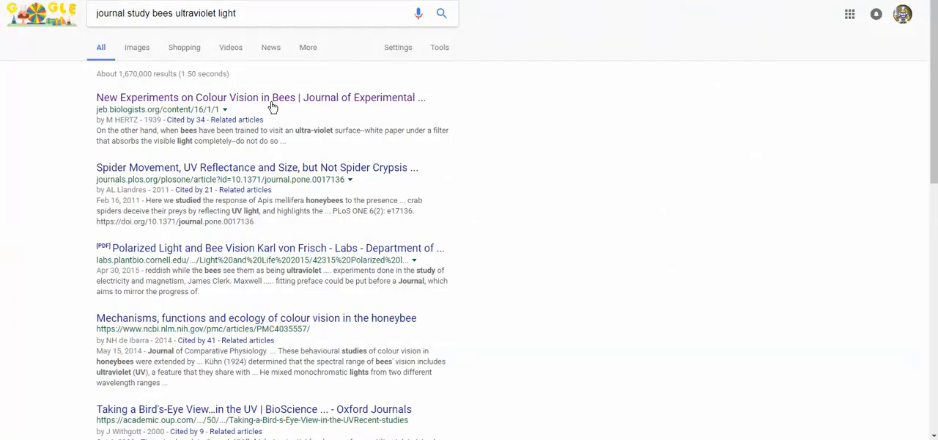
pyautogui.moveTo(226, 111)
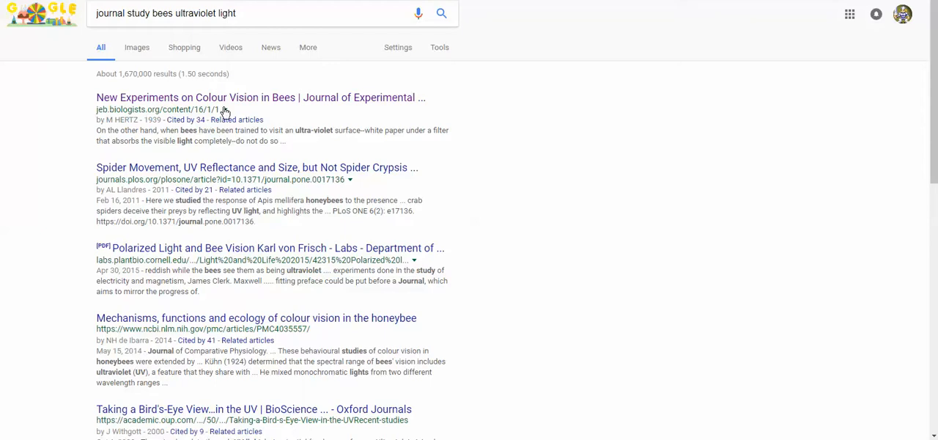
# Step: Open the 1939 'New Experiments on Colour Vision in Bees' article, select 1939, and scroll its summary
pyautogui.click(260, 97)
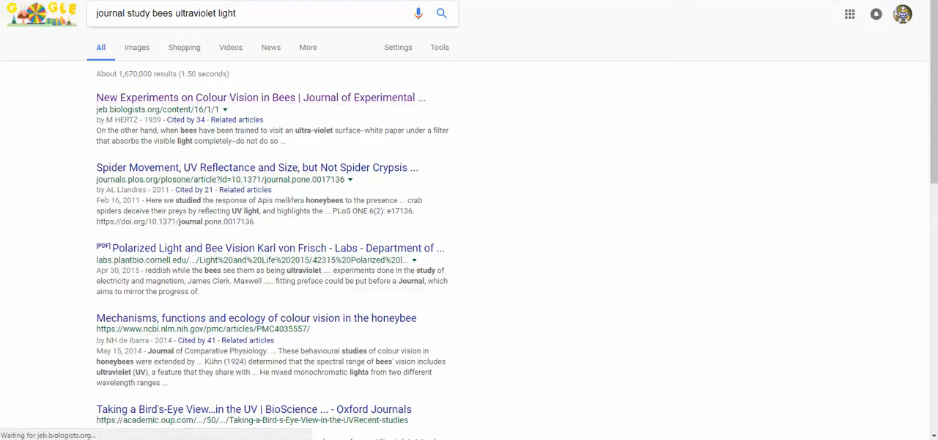
pyautogui.click(260, 96)
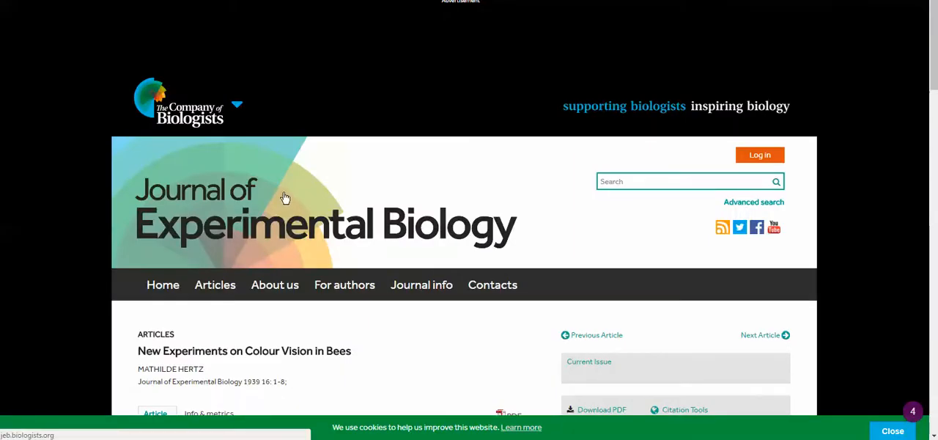
pyautogui.scroll(-3)
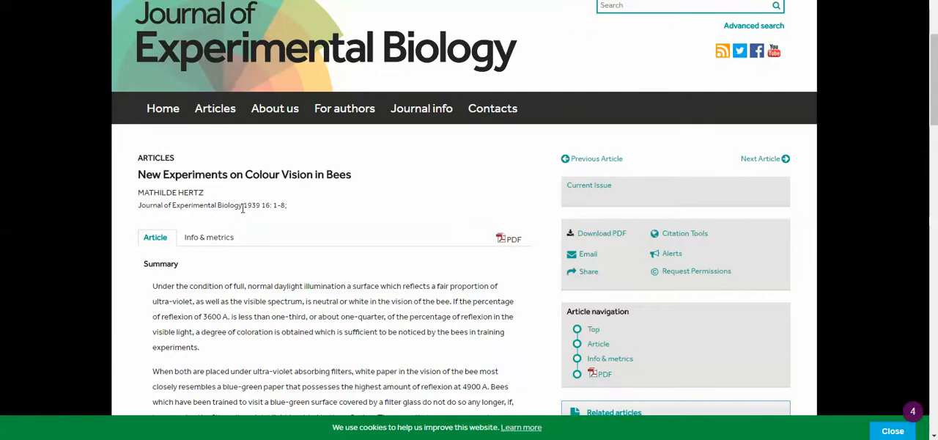
pyautogui.doubleClick(251, 206)
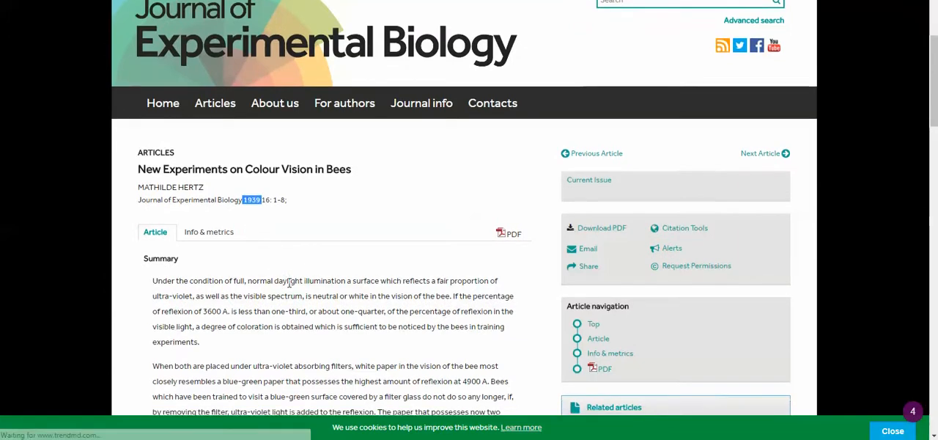
pyautogui.scroll(-3)
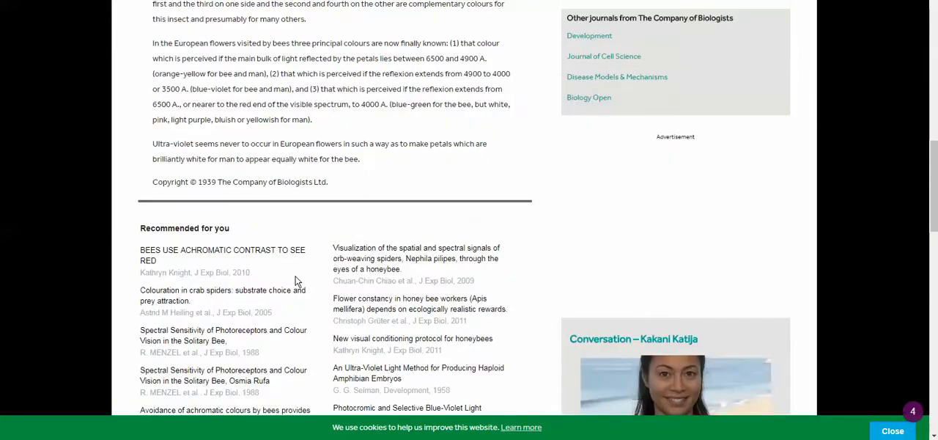
pyautogui.scroll(3)
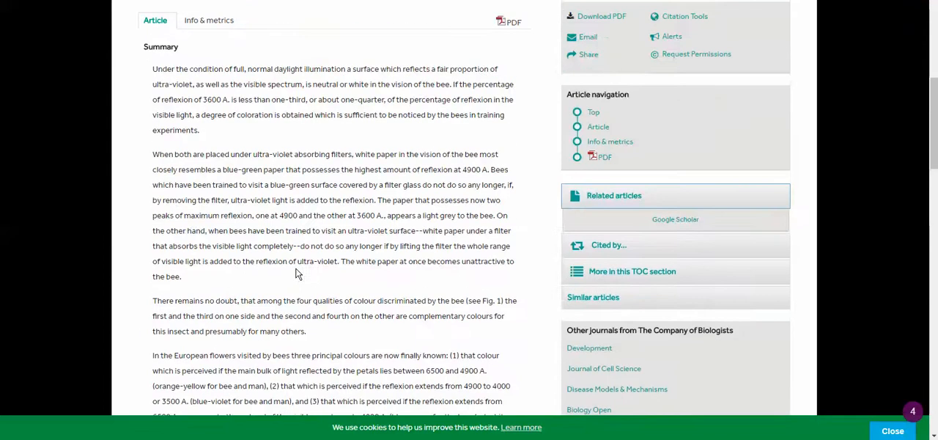
pyautogui.scroll(3)
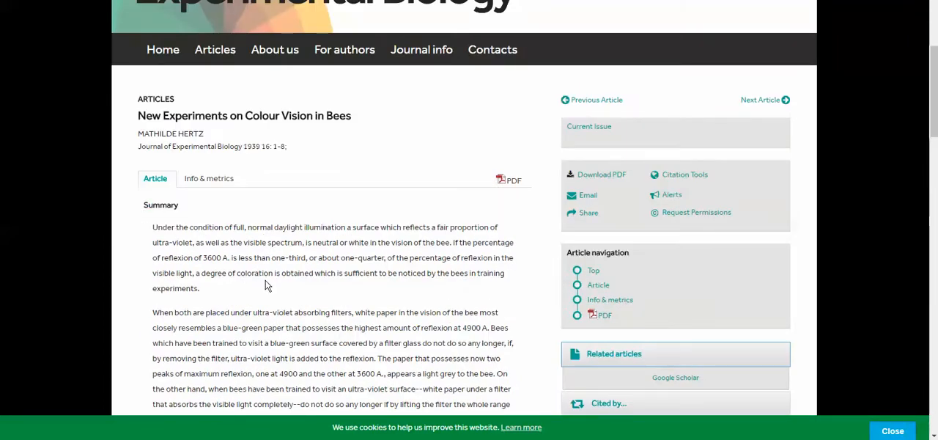
pyautogui.scroll(-3)
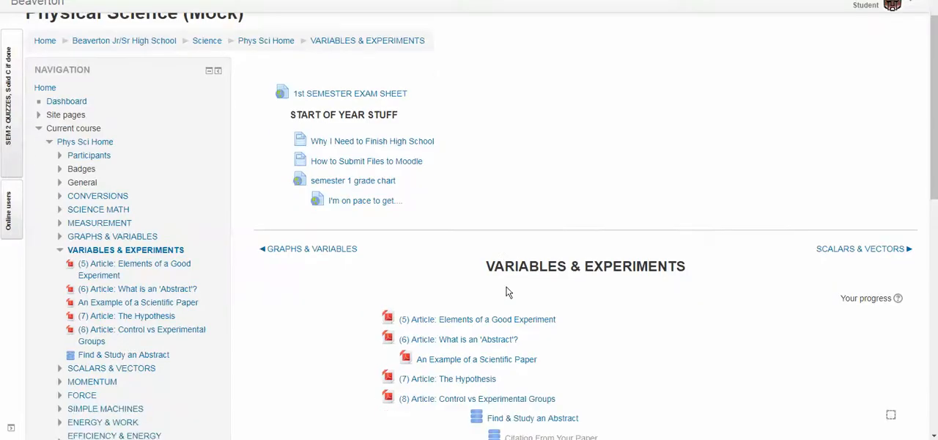
pyautogui.scroll(-3)
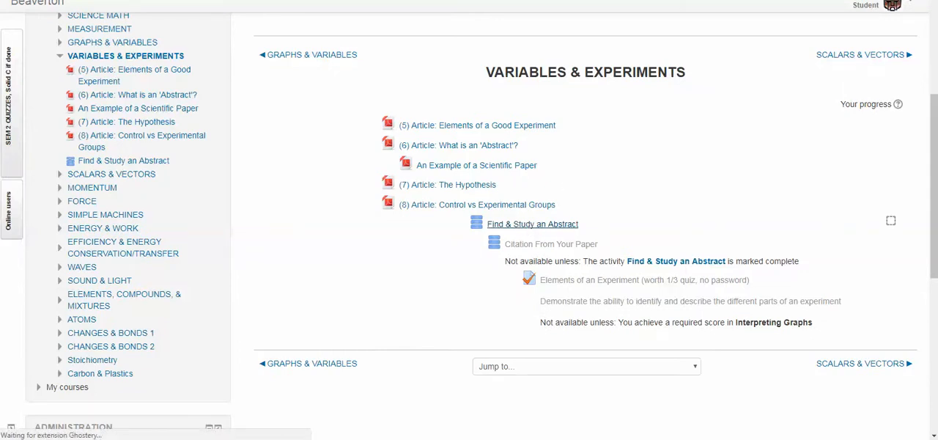
pyautogui.click(533, 224)
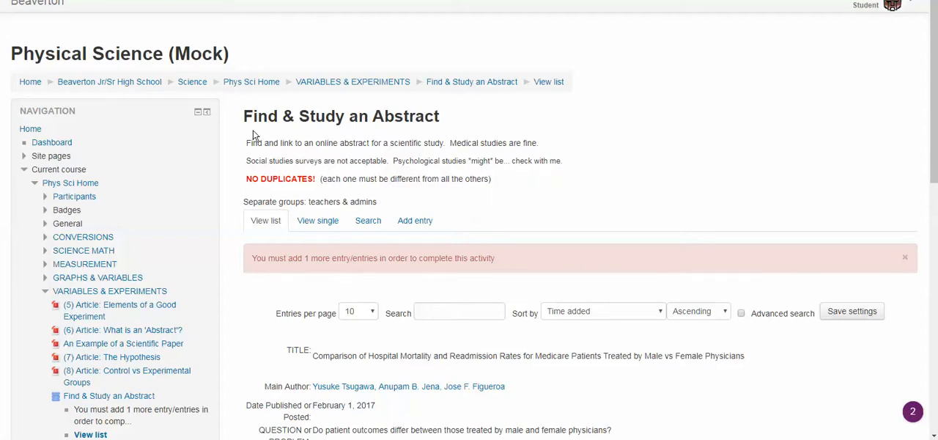
pyautogui.moveTo(246, 142); pyautogui.dragTo(382, 142)
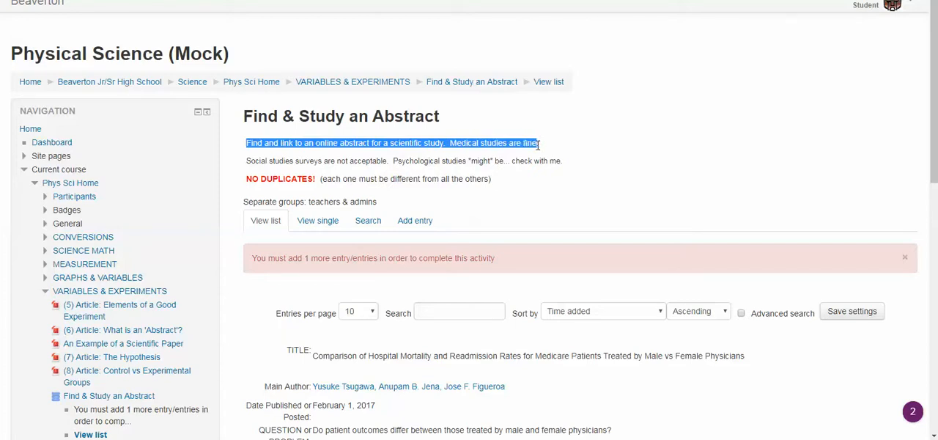
pyautogui.click(253, 160)
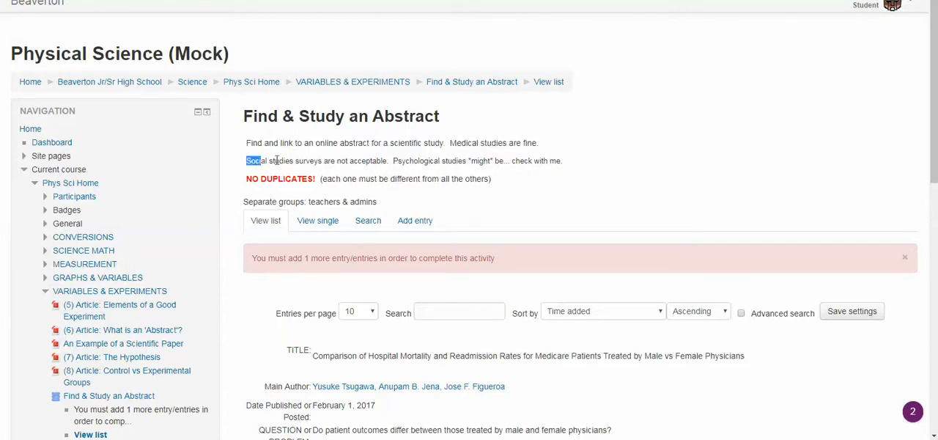
pyautogui.moveTo(246, 160); pyautogui.dragTo(393, 160)
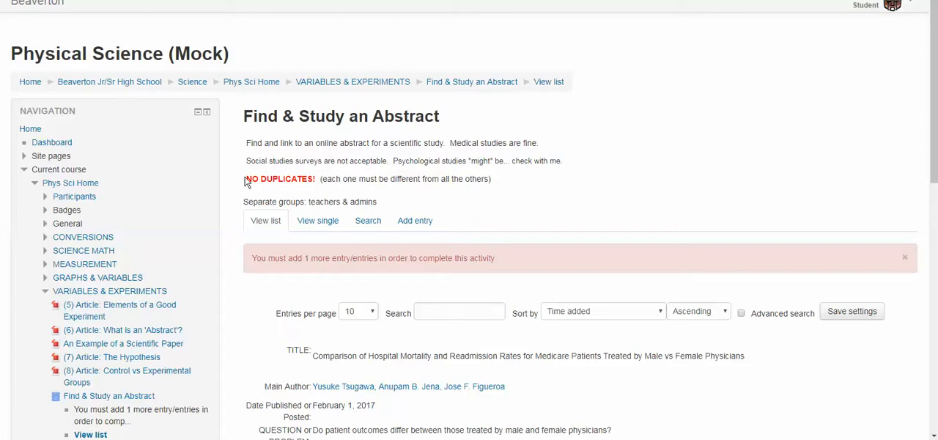
pyautogui.doubleClick(279, 179)
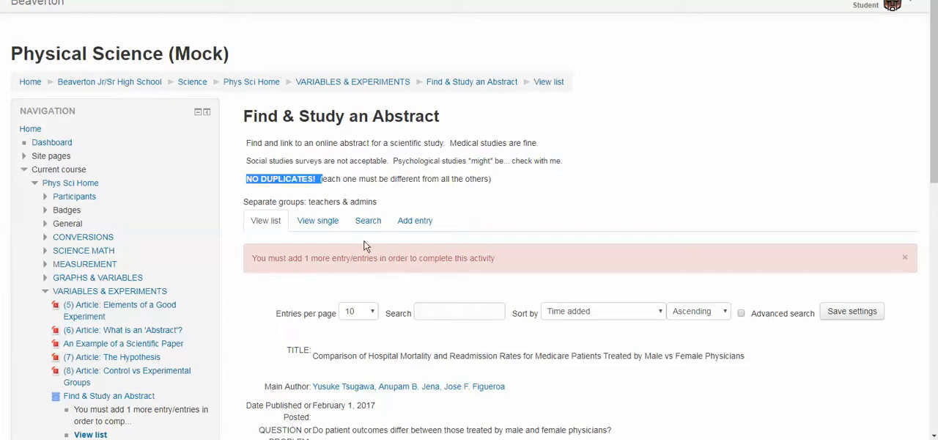
pyautogui.moveTo(435, 196)
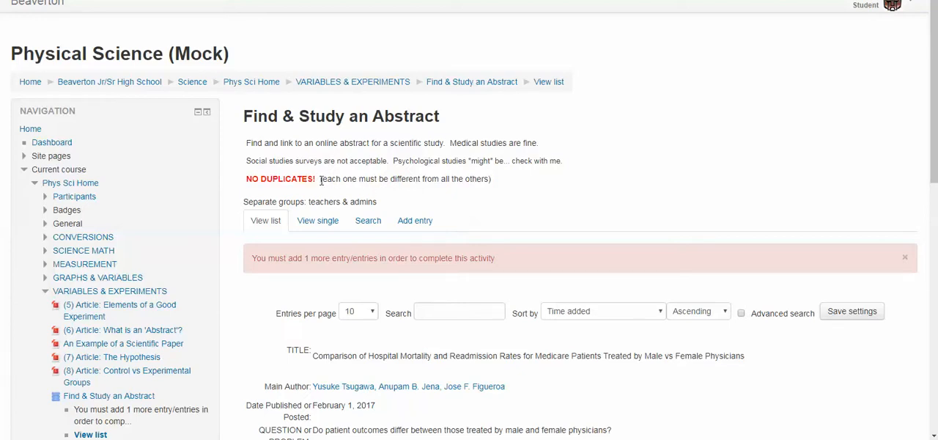
pyautogui.moveTo(345, 187)
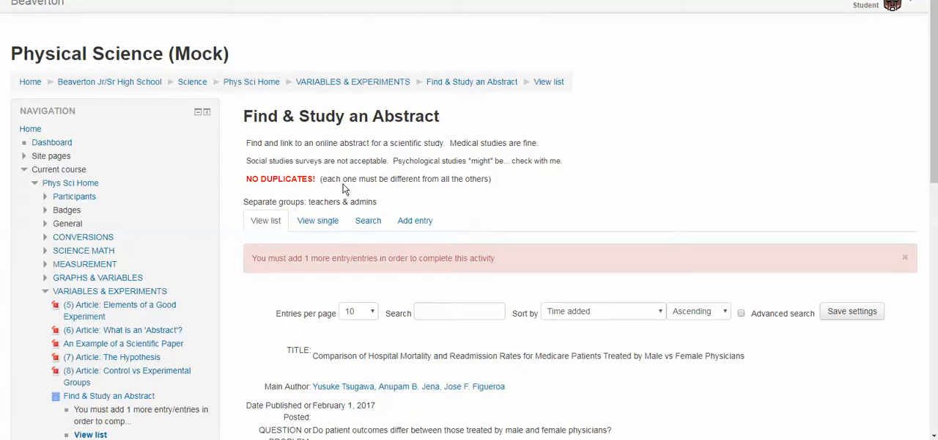
pyautogui.doubleClick(397, 115)
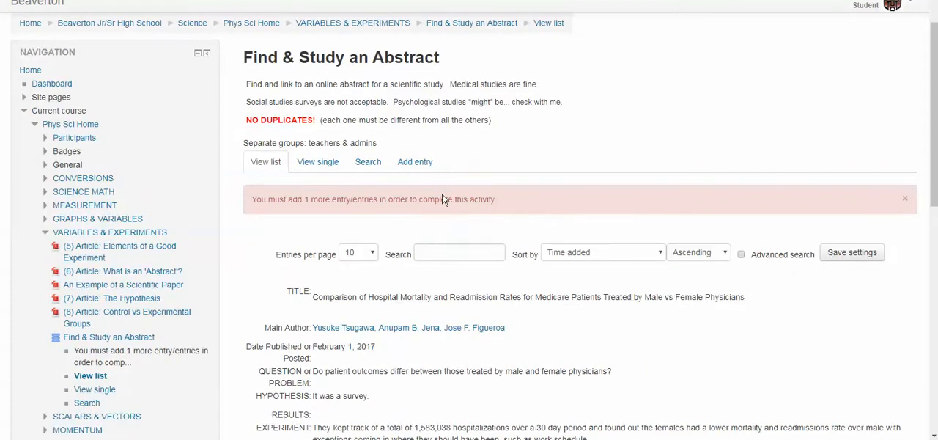
pyautogui.scroll(-3)
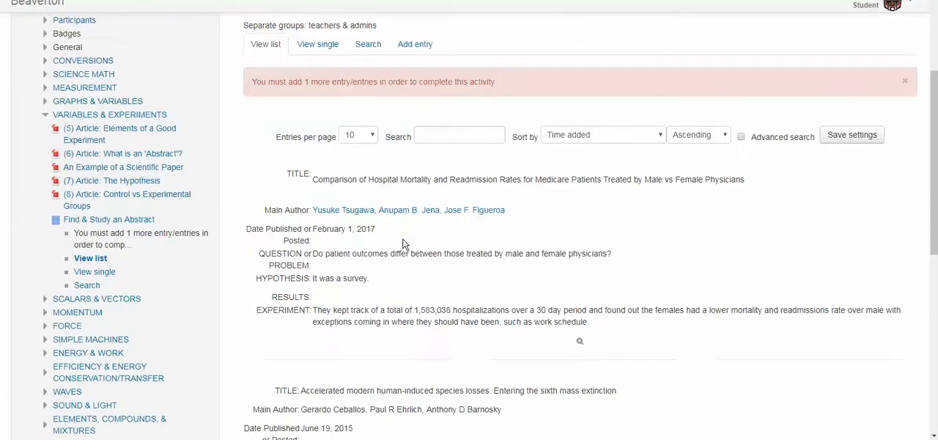
pyautogui.scroll(-3)
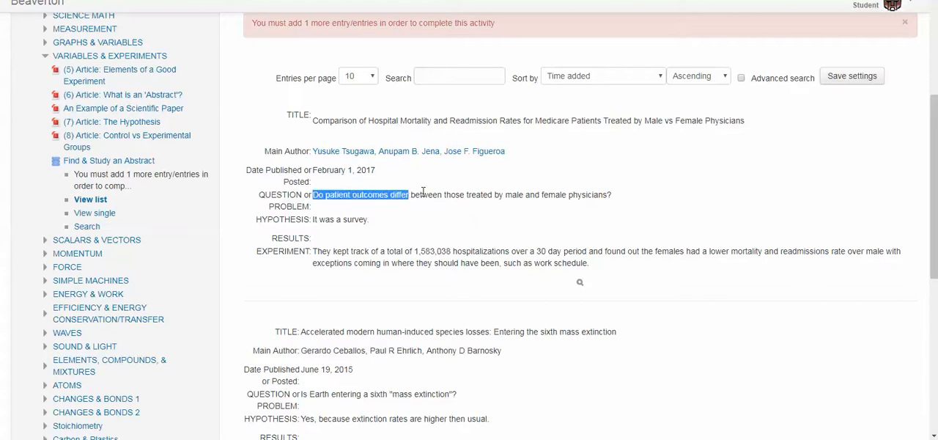
pyautogui.moveTo(408, 195); pyautogui.dragTo(540, 195)
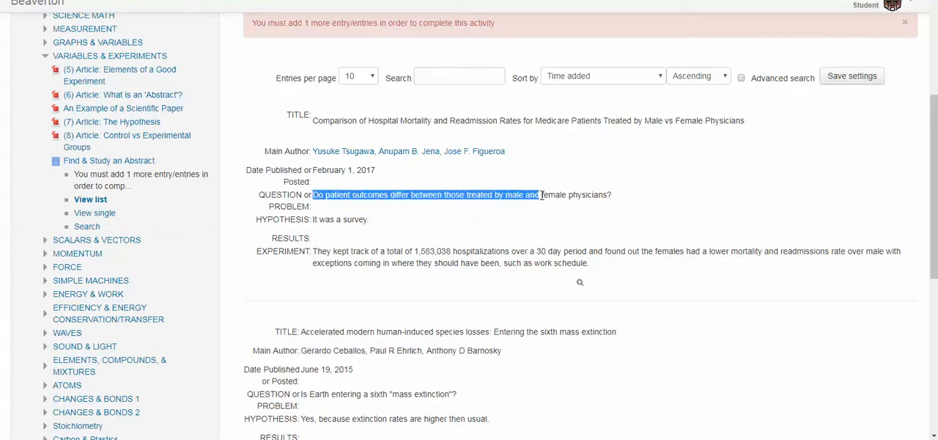
pyautogui.click(459, 292)
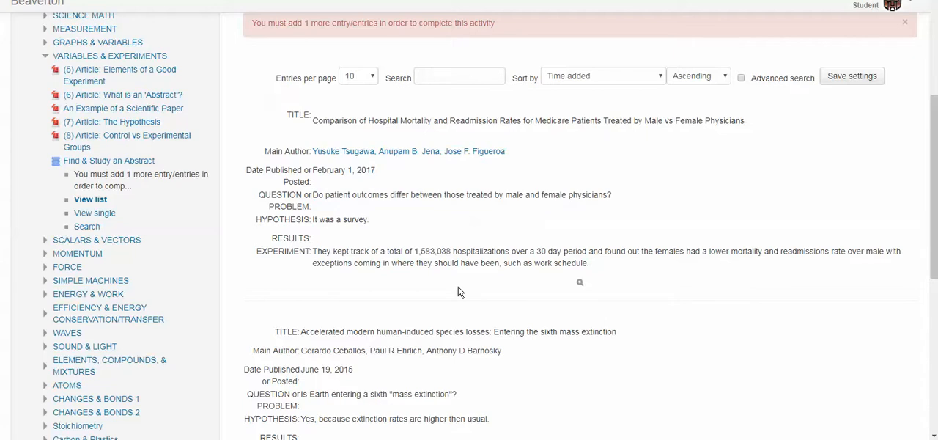
pyautogui.doubleClick(342, 219)
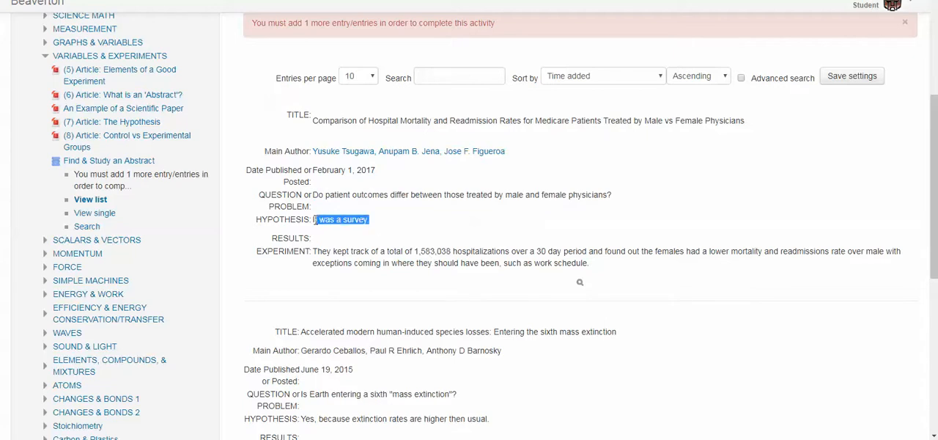
pyautogui.doubleClick(432, 251)
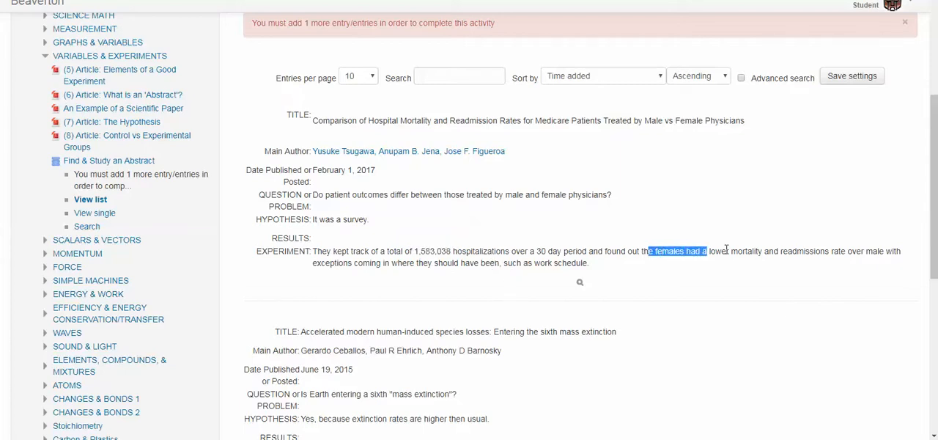
pyautogui.moveTo(704, 251); pyautogui.dragTo(832, 251)
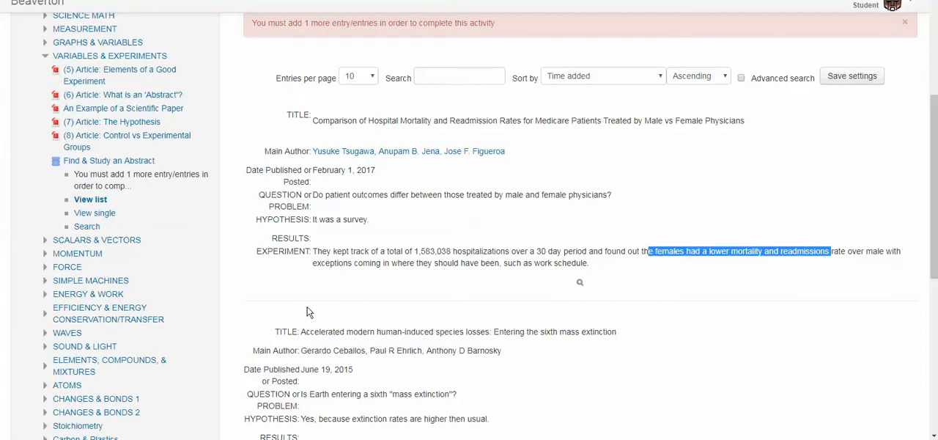
pyautogui.moveTo(607, 112)
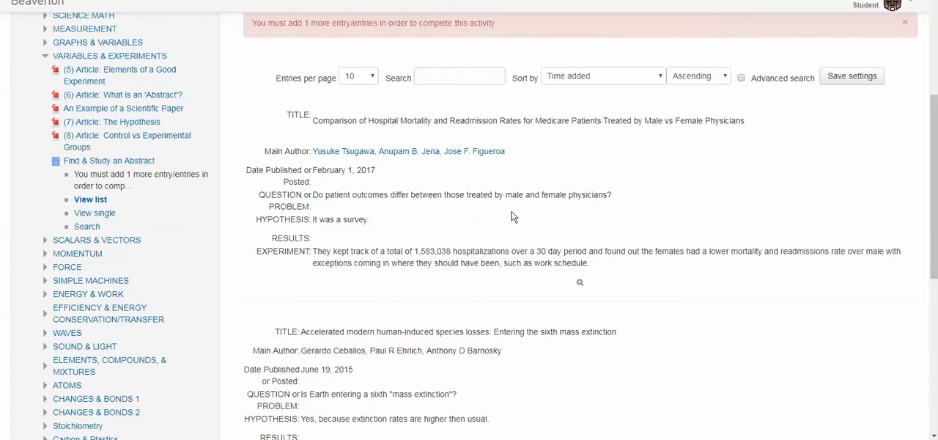
pyautogui.scroll(3)
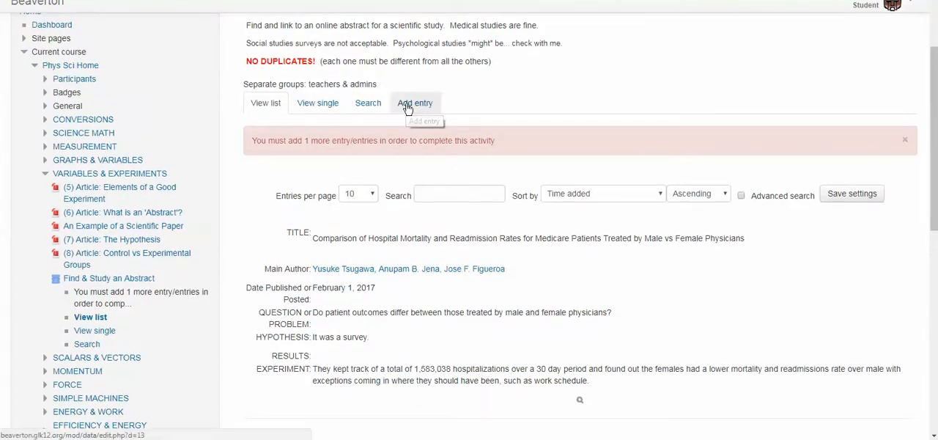
# Step: Add an entry and scroll the form's Title, Main Author, Date, Question, Hypothesis and Results fields
pyautogui.scroll(3)
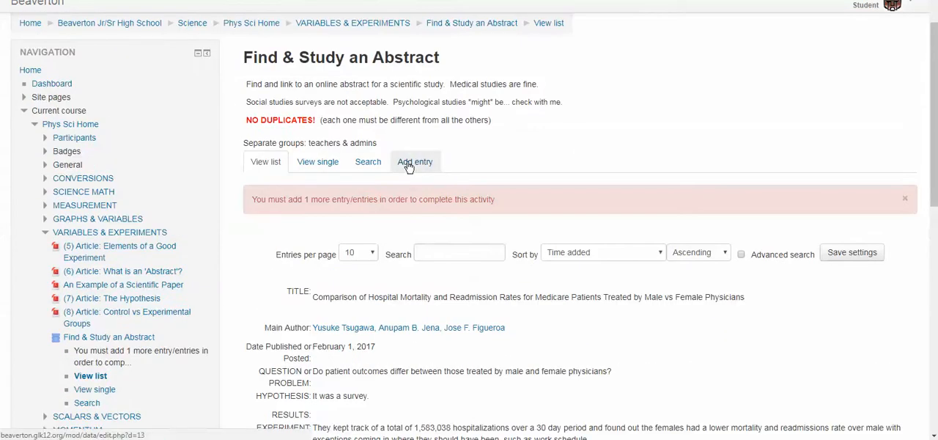
pyautogui.click(415, 162)
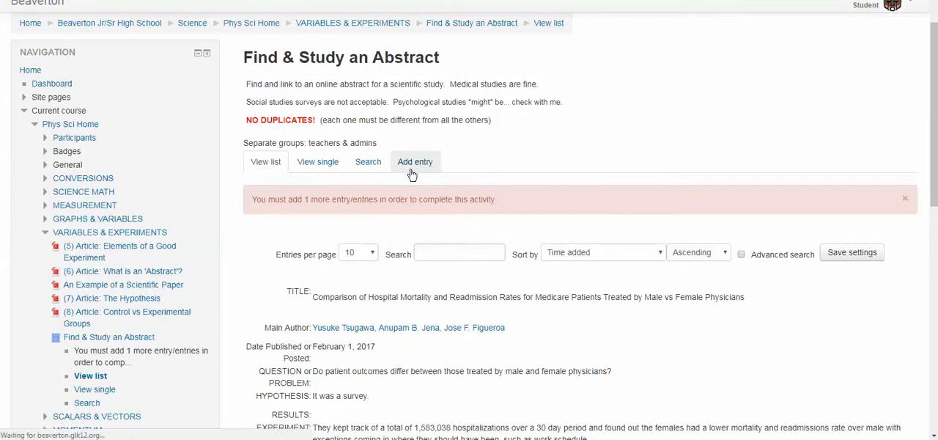
pyautogui.click(415, 161)
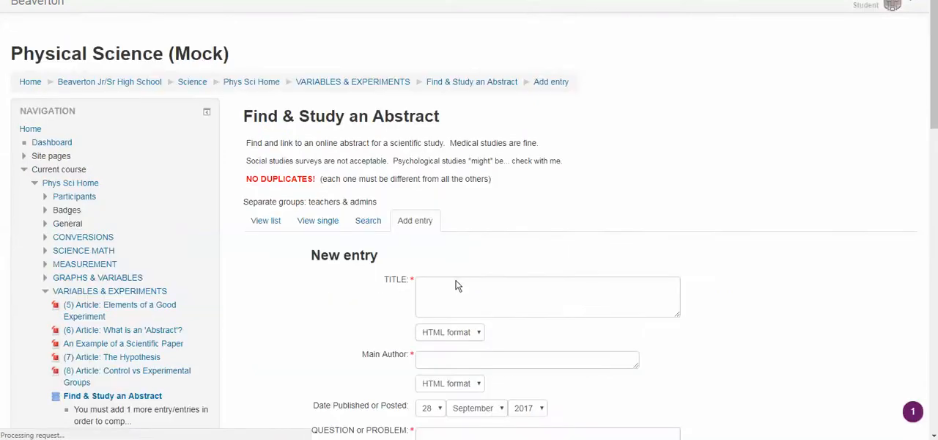
pyautogui.scroll(3)
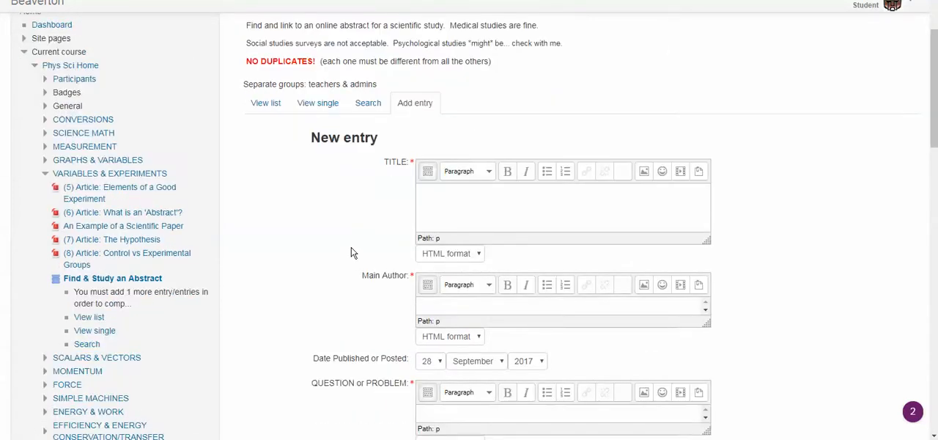
pyautogui.scroll(-3)
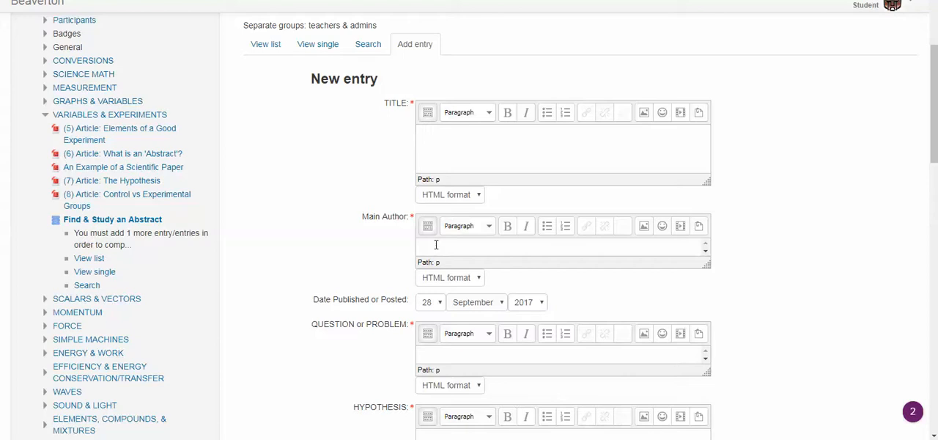
pyautogui.scroll(-3)
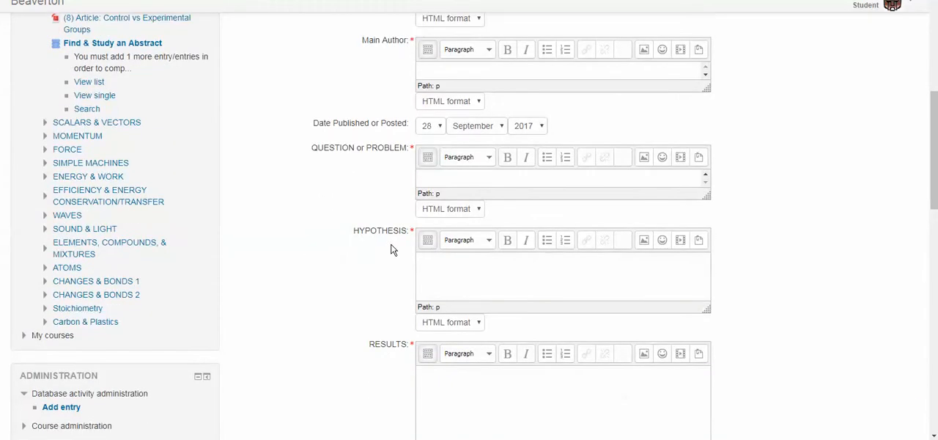
pyautogui.scroll(-3)
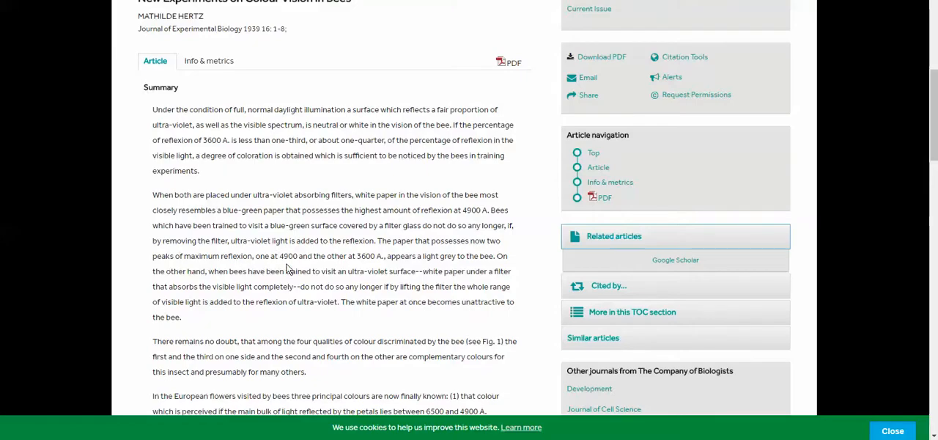
pyautogui.scroll(-3)
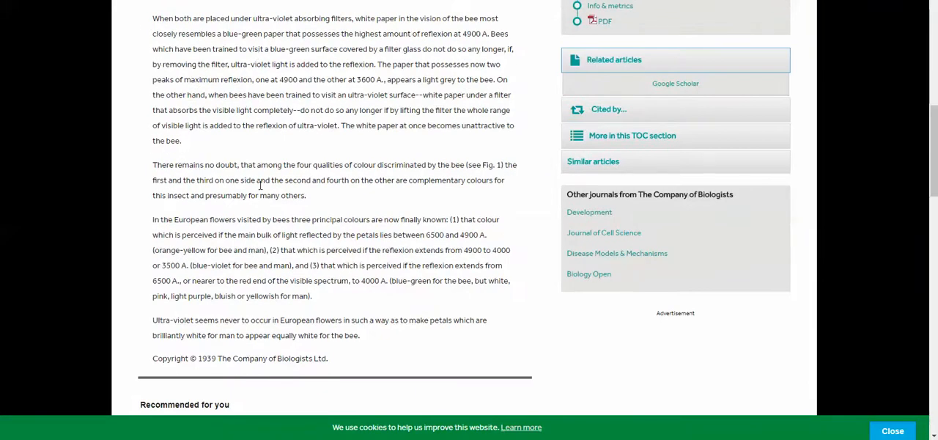
pyautogui.moveTo(196, 235); pyautogui.dragTo(312, 296)
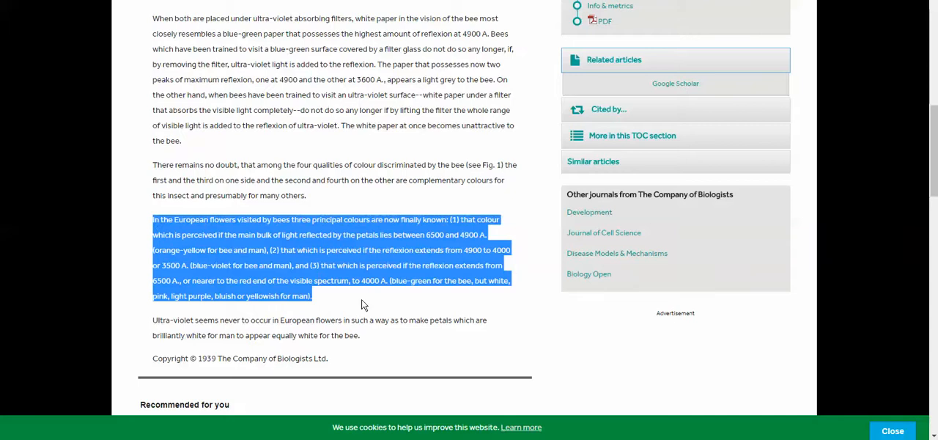
pyautogui.click(361, 305)
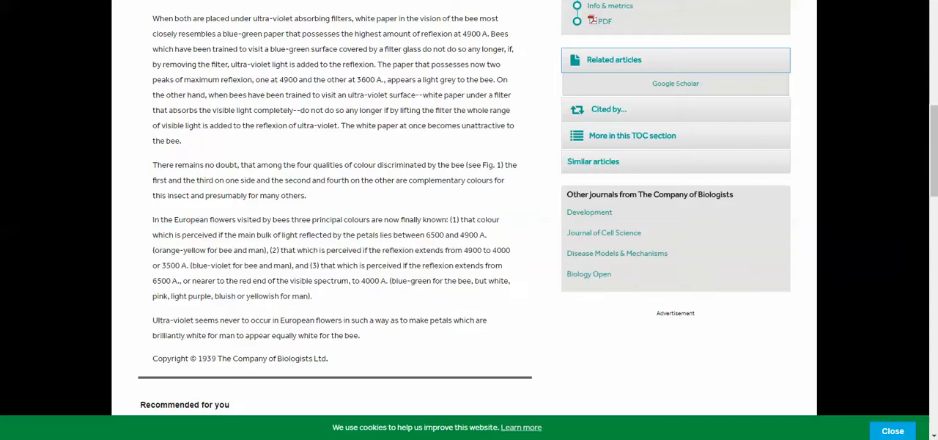
pyautogui.moveTo(401, 231)
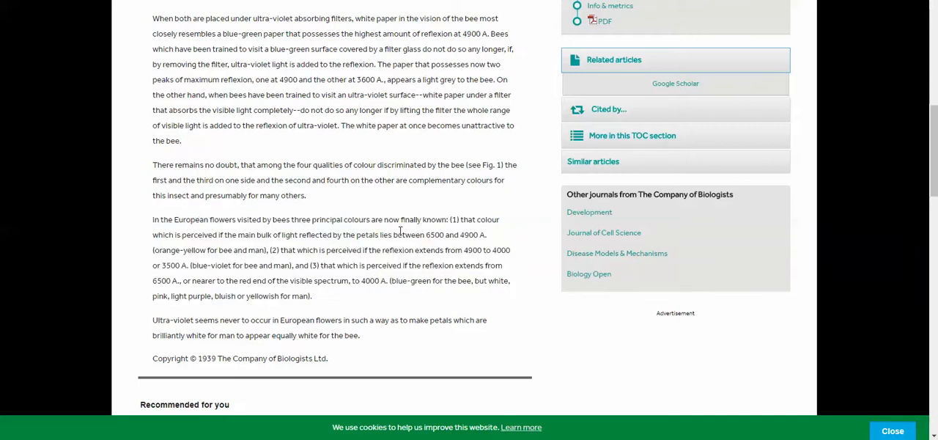
pyautogui.moveTo(297, 240)
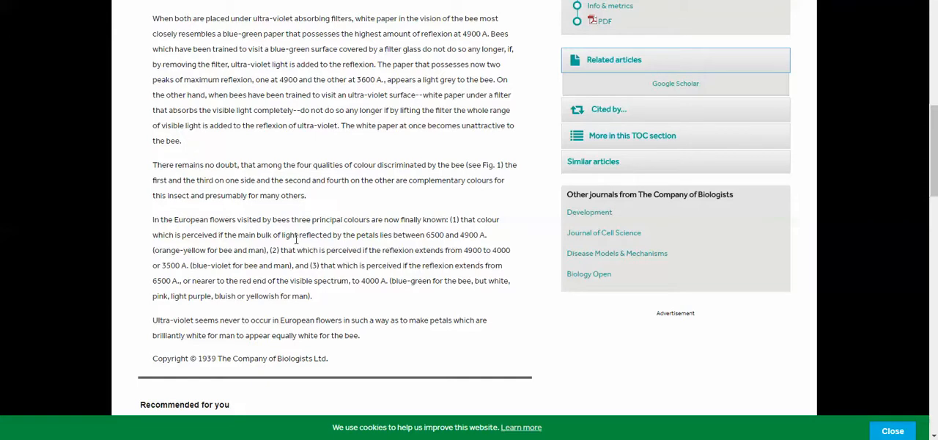
pyautogui.moveTo(416, 235); pyautogui.dragTo(486, 235)
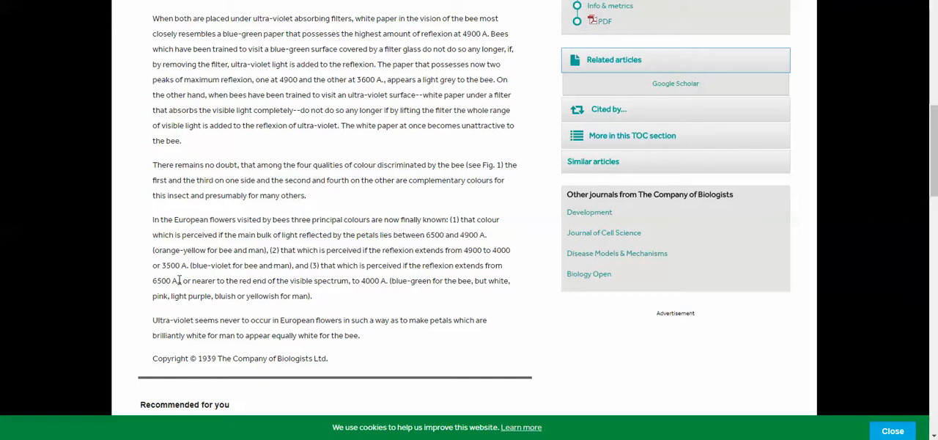
pyautogui.moveTo(446, 250); pyautogui.dragTo(495, 250)
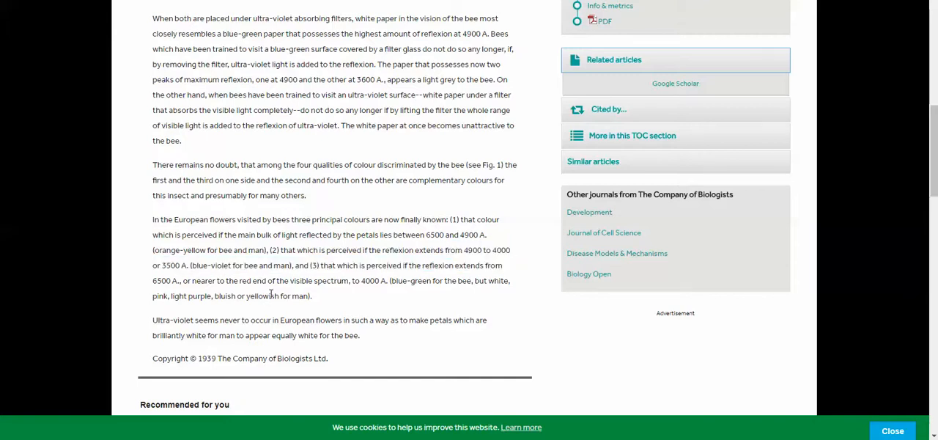
pyautogui.scroll(3)
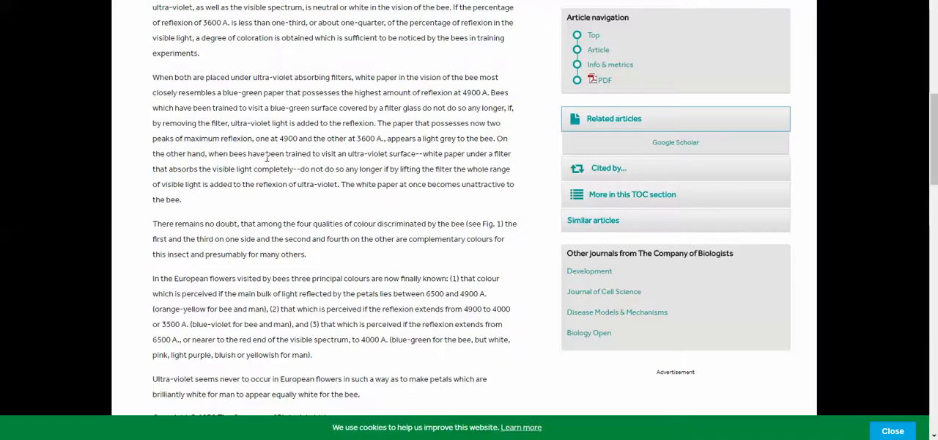
pyautogui.scroll(3)
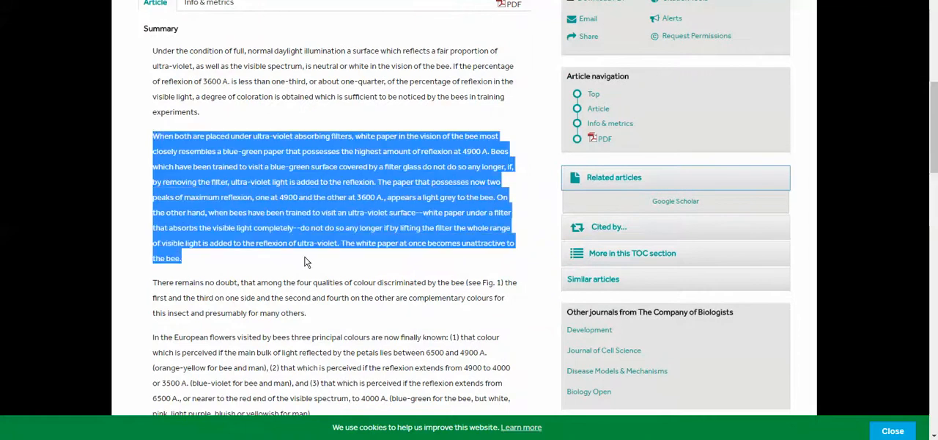
pyautogui.click(315, 256)
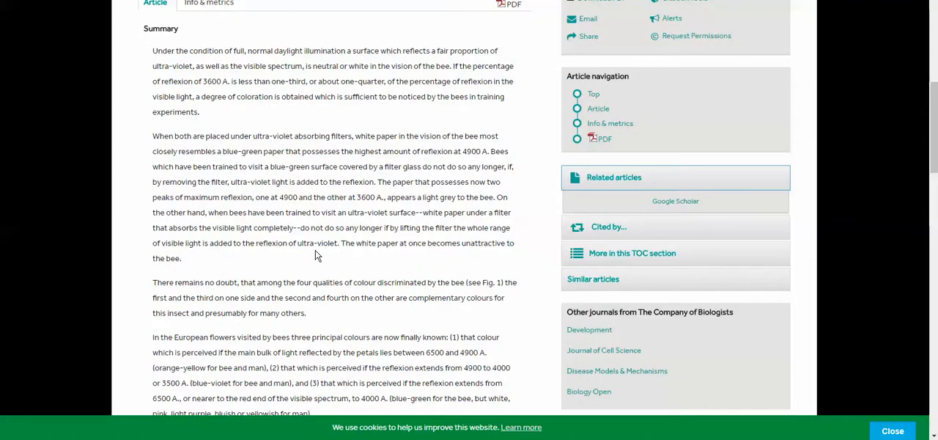
pyautogui.doubleClick(363, 197)
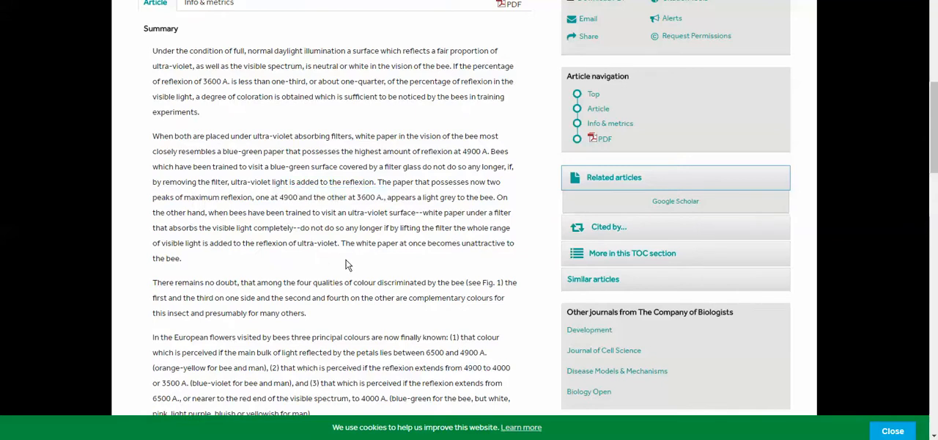
pyautogui.moveTo(295, 227)
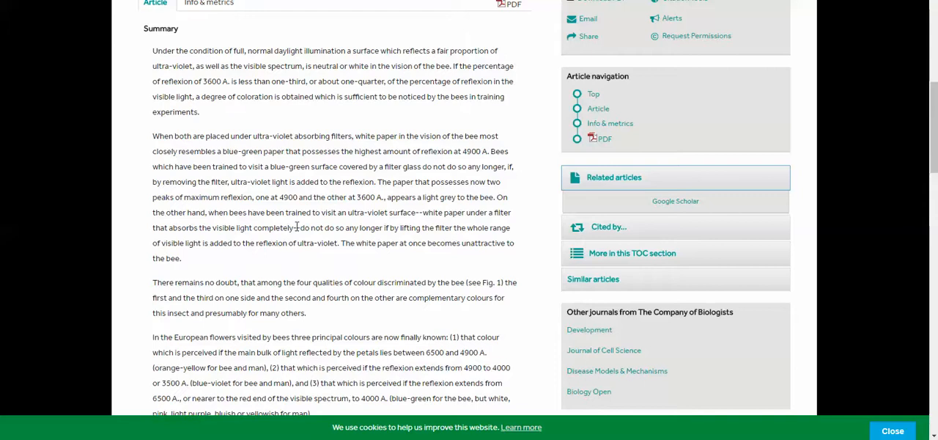
pyautogui.doubleClick(346, 243)
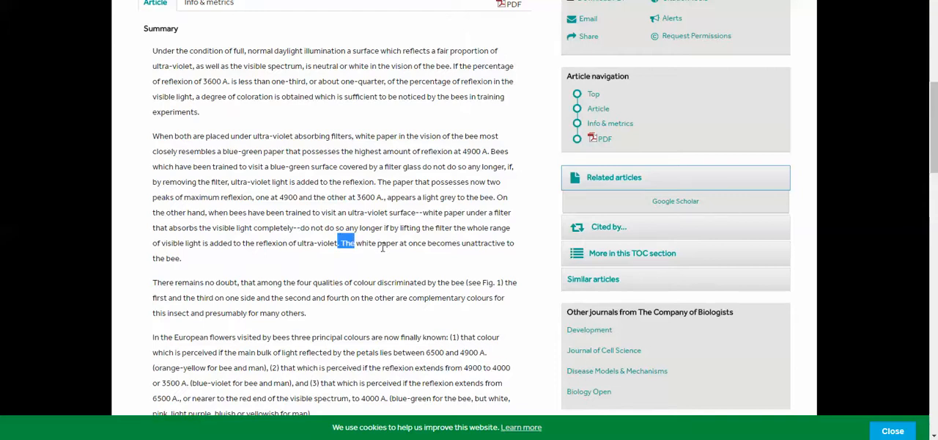
pyautogui.moveTo(340, 243); pyautogui.dragTo(181, 258)
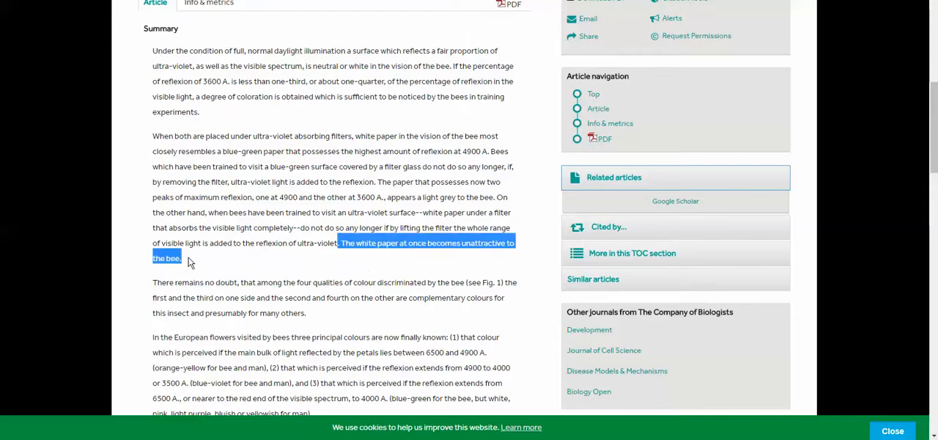
pyautogui.moveTo(263, 211)
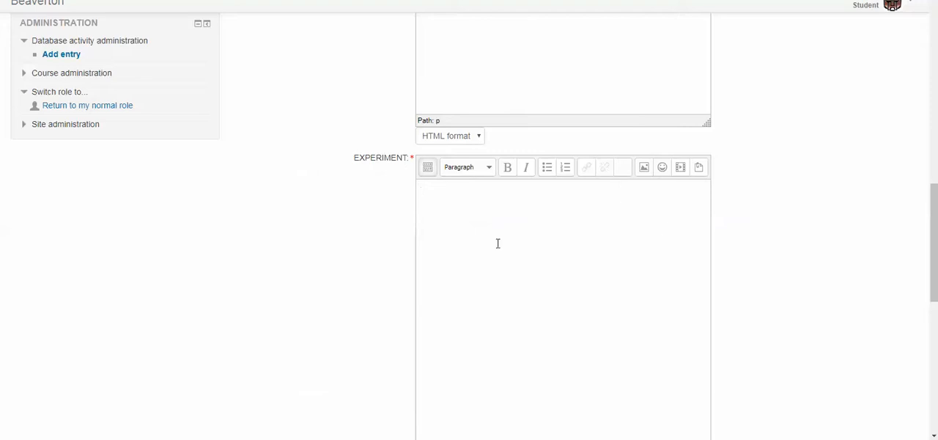
pyautogui.moveTo(553, 168)
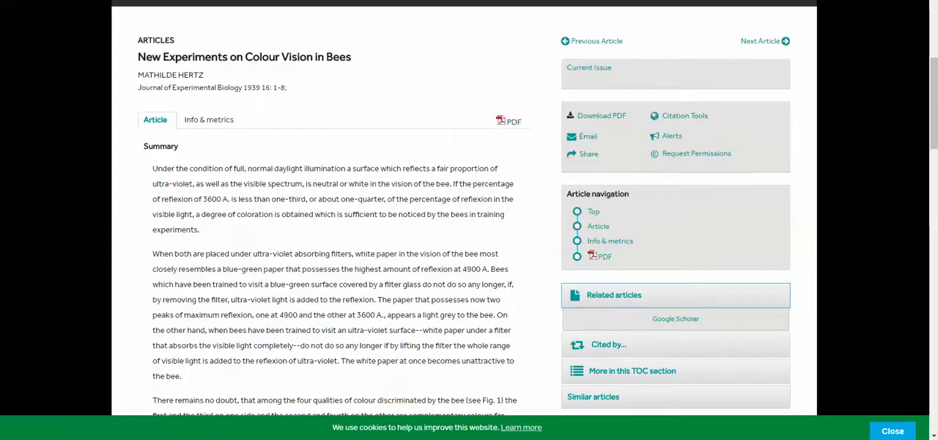
# Step: Open the article's 1.full.pdf and scroll through its pages
pyautogui.click(513, 121)
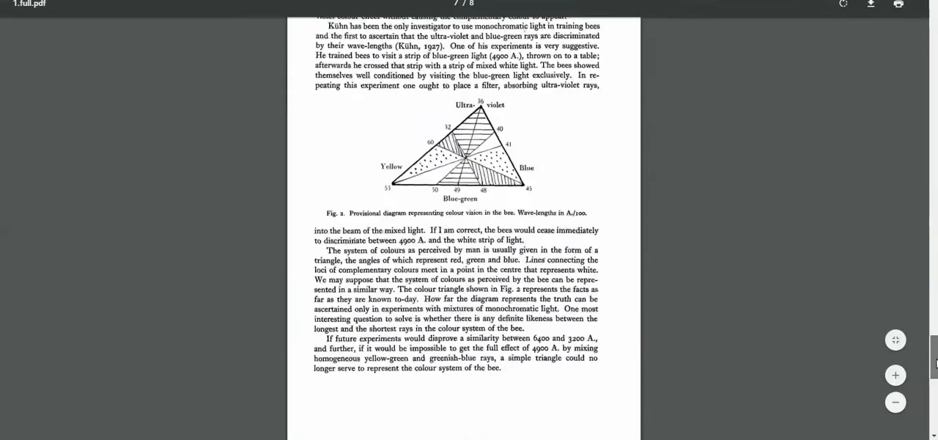
pyautogui.scroll(3)
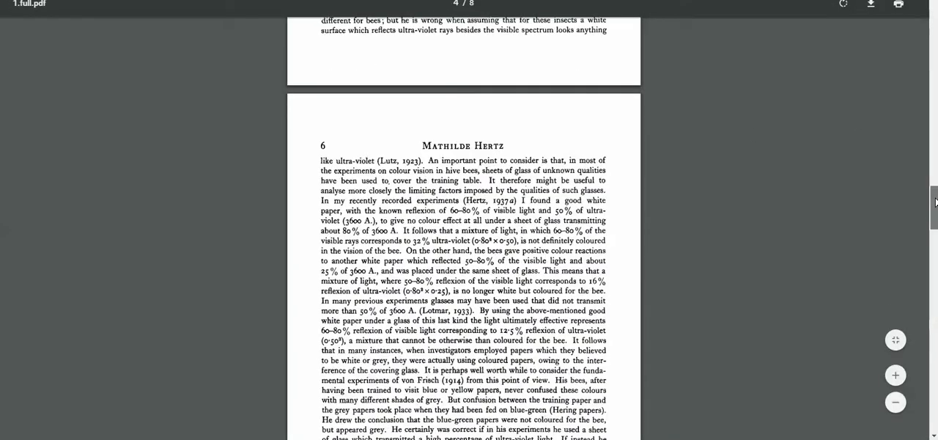
pyautogui.scroll(3)
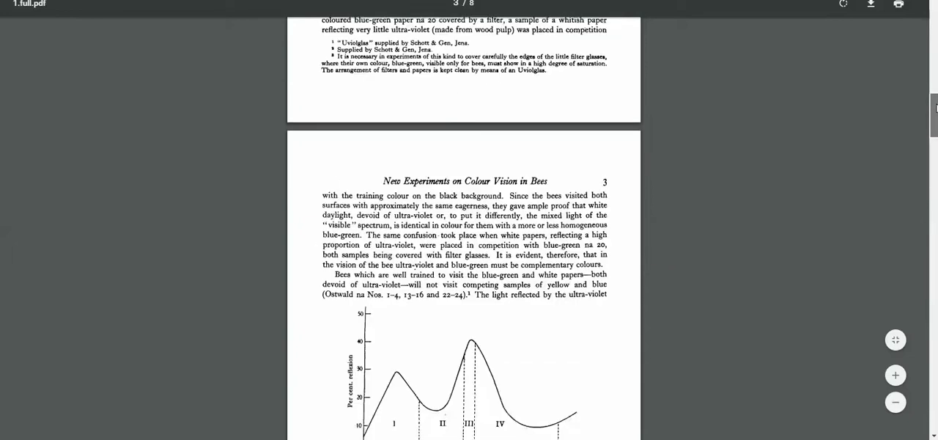
pyautogui.scroll(3)
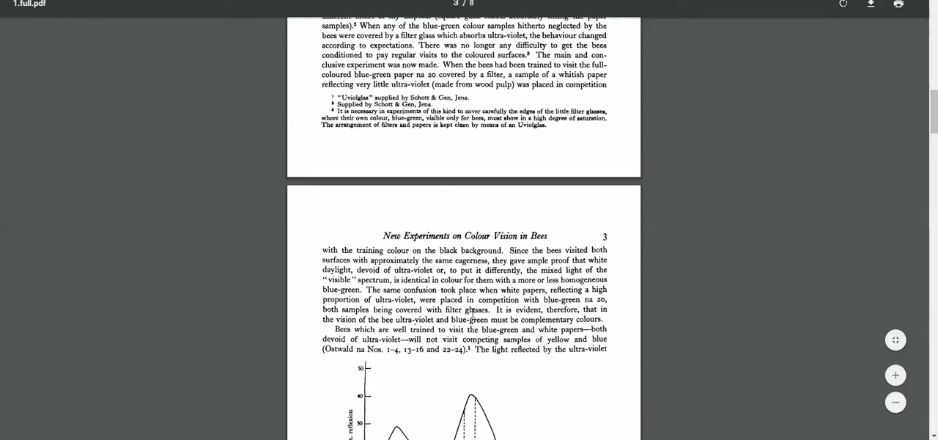
pyautogui.scroll(3)
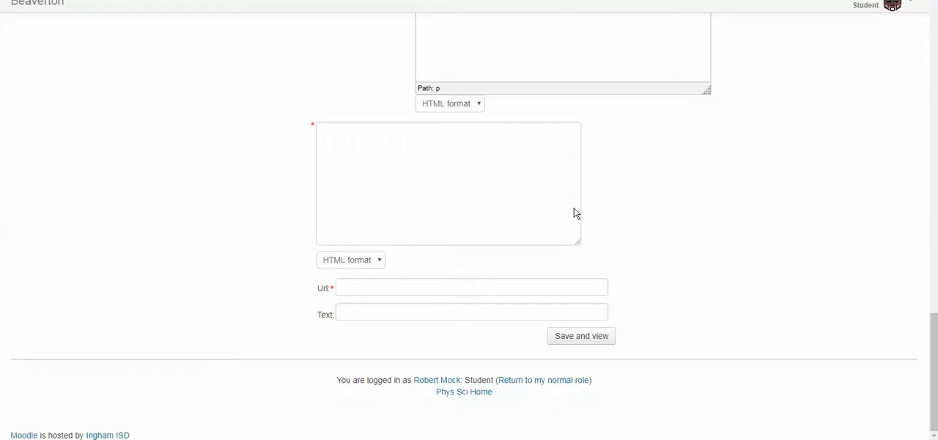
pyautogui.moveTo(335, 292)
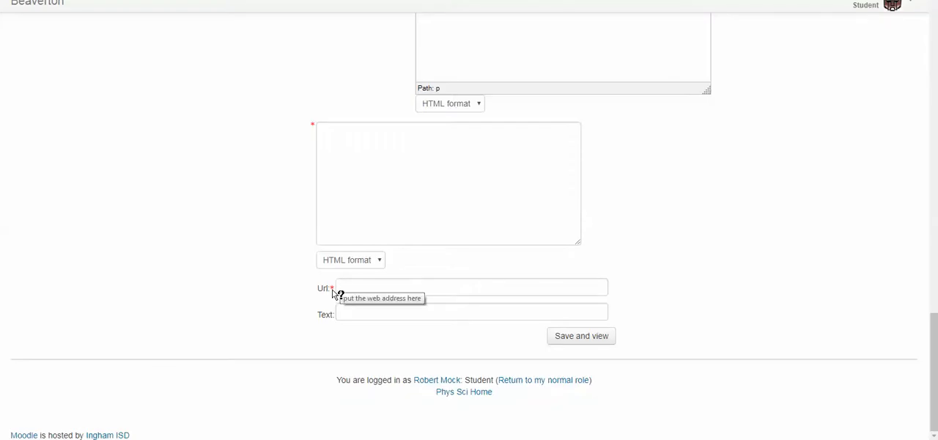
pyautogui.moveTo(339, 16)
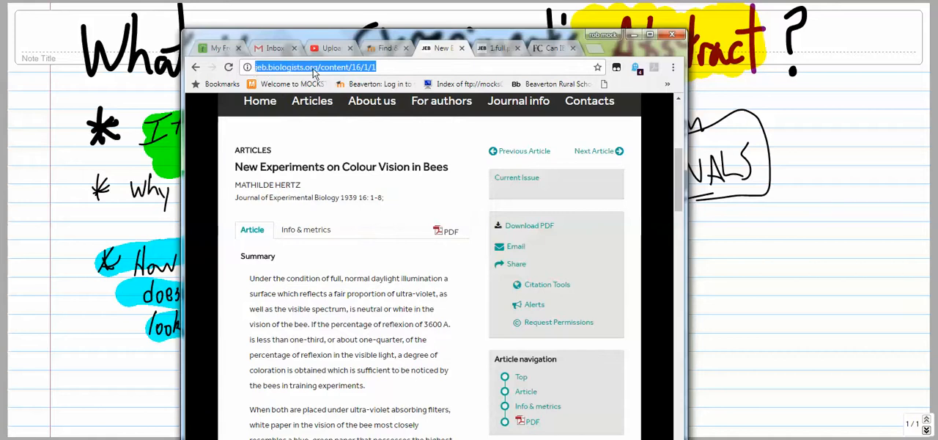
pyautogui.rightClick(315, 67)
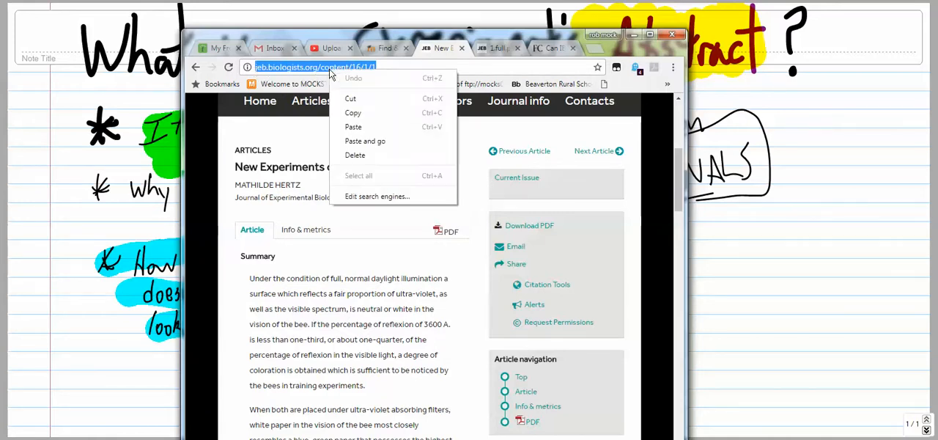
pyautogui.click(372, 101)
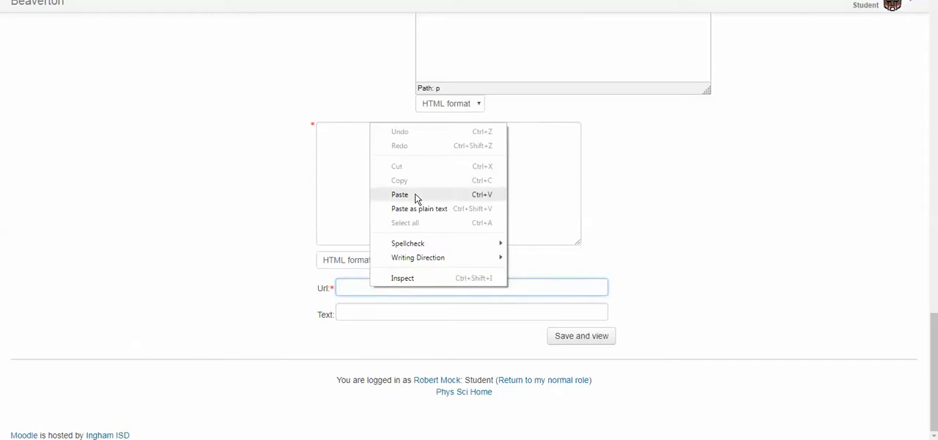
pyautogui.click(399, 195)
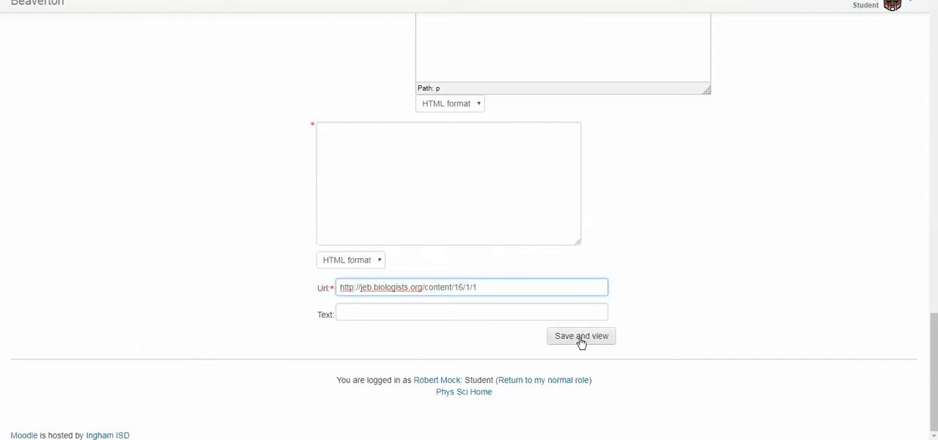
pyautogui.moveTo(251, 255)
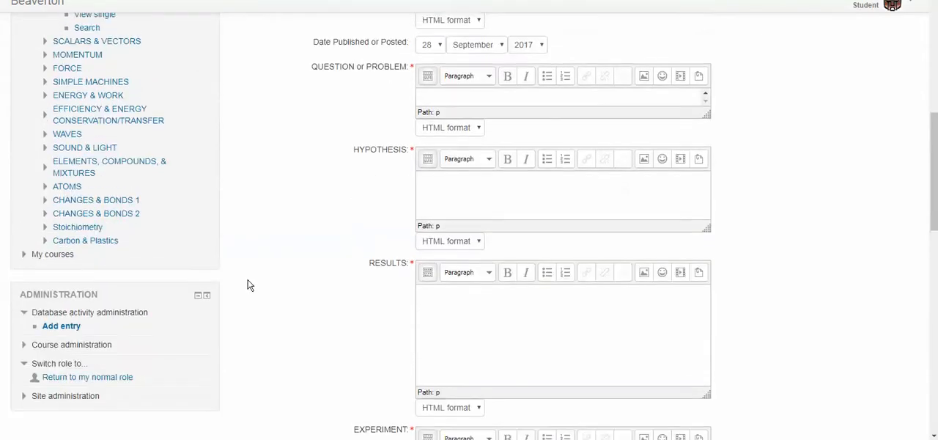
pyautogui.scroll(3)
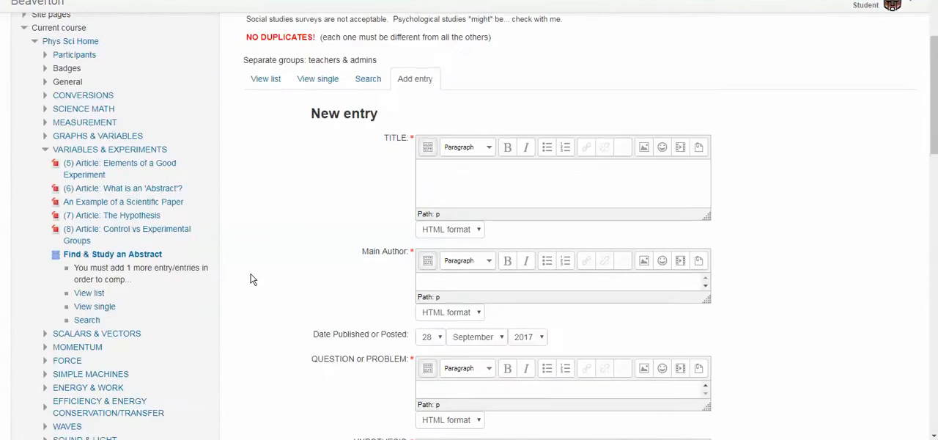
pyautogui.scroll(3)
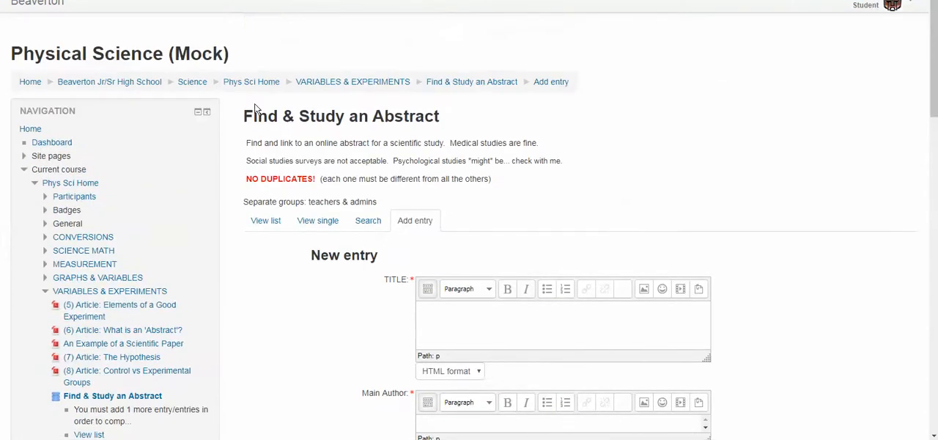
pyautogui.moveTo(556, 94)
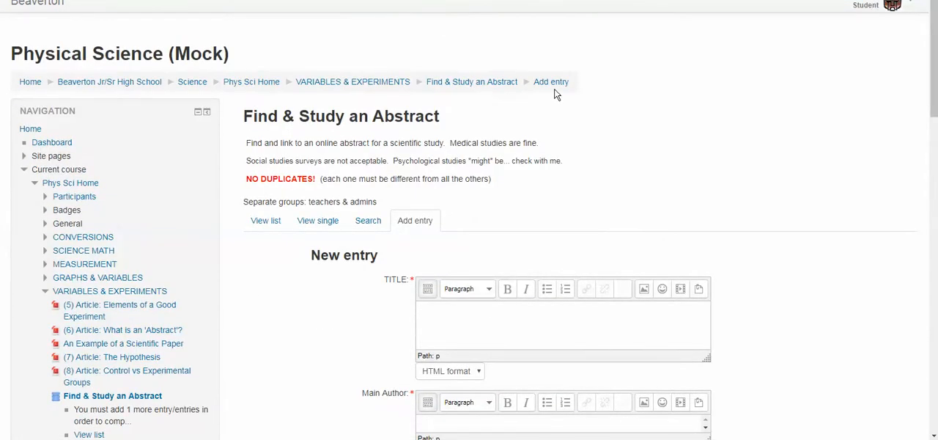